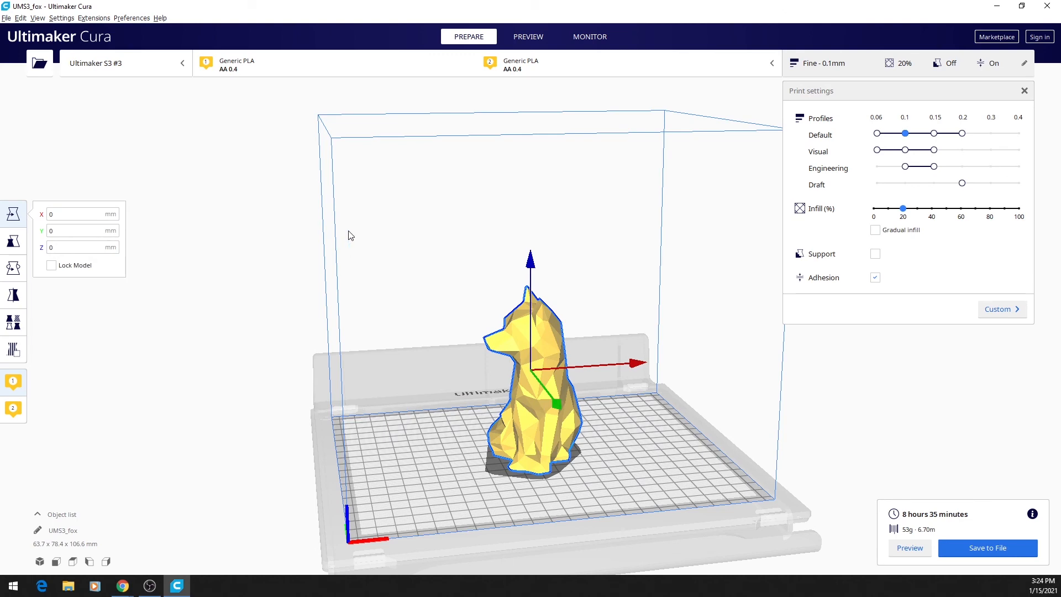
Step: Deselect the fox model by clicking empty space in the viewport
{"action": "left_click", "coordinate": [350, 234]}
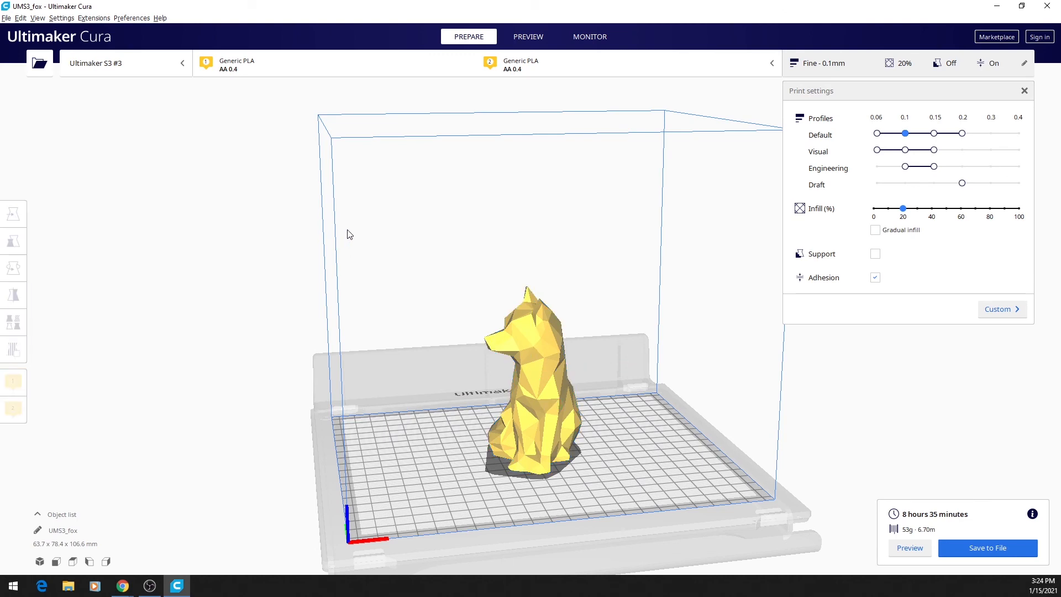
{"action": "mouse_move", "coordinate": [385, 297]}
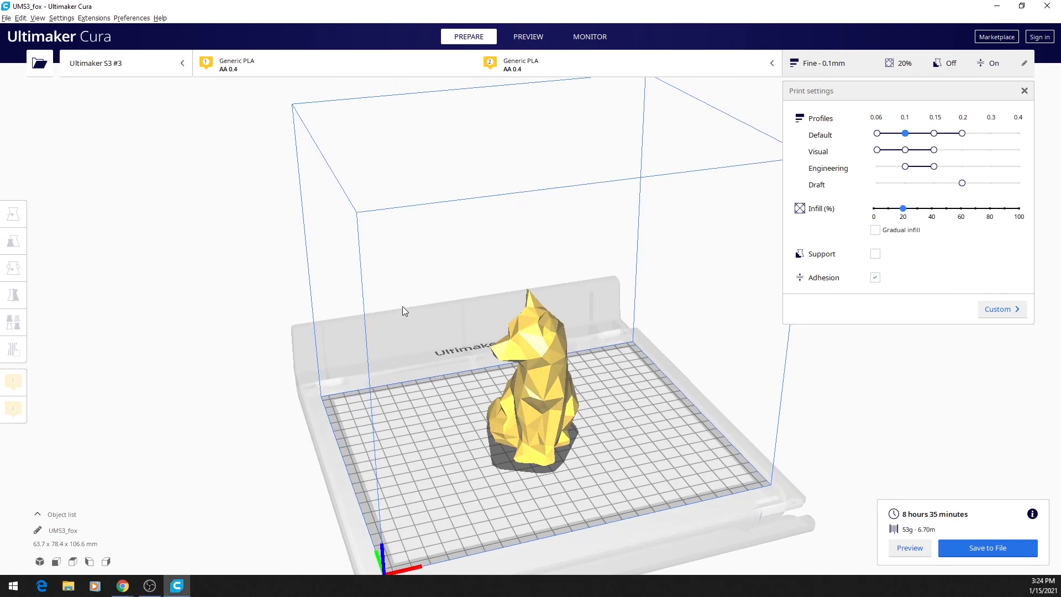
{"action": "mouse_move", "coordinate": [401, 318]}
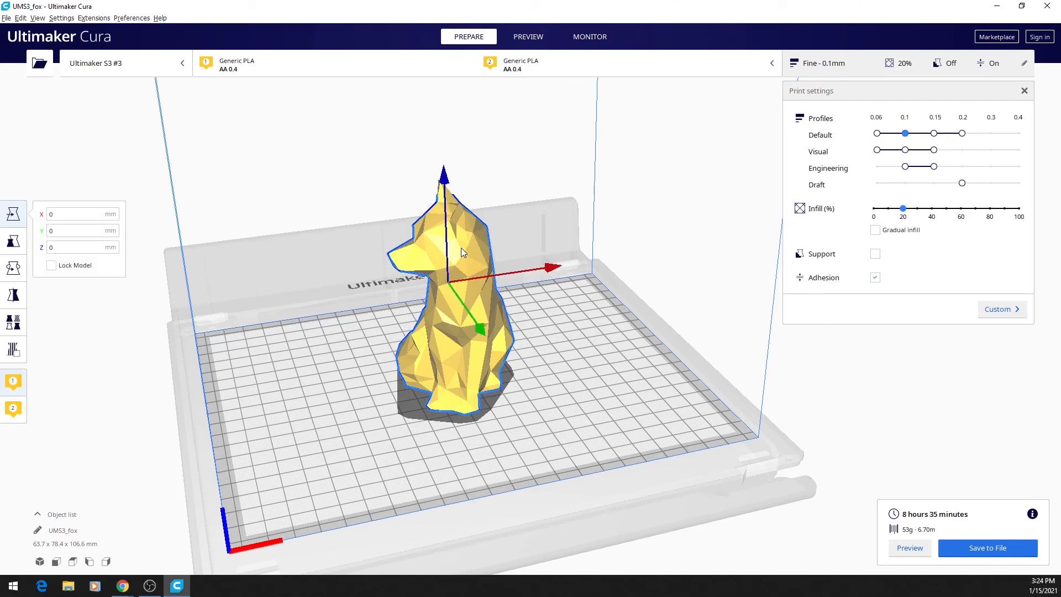
Step: Multiply the selected fox via its context menu, confirming the copies so four foxes appear
{"action": "right_click", "coordinate": [464, 252]}
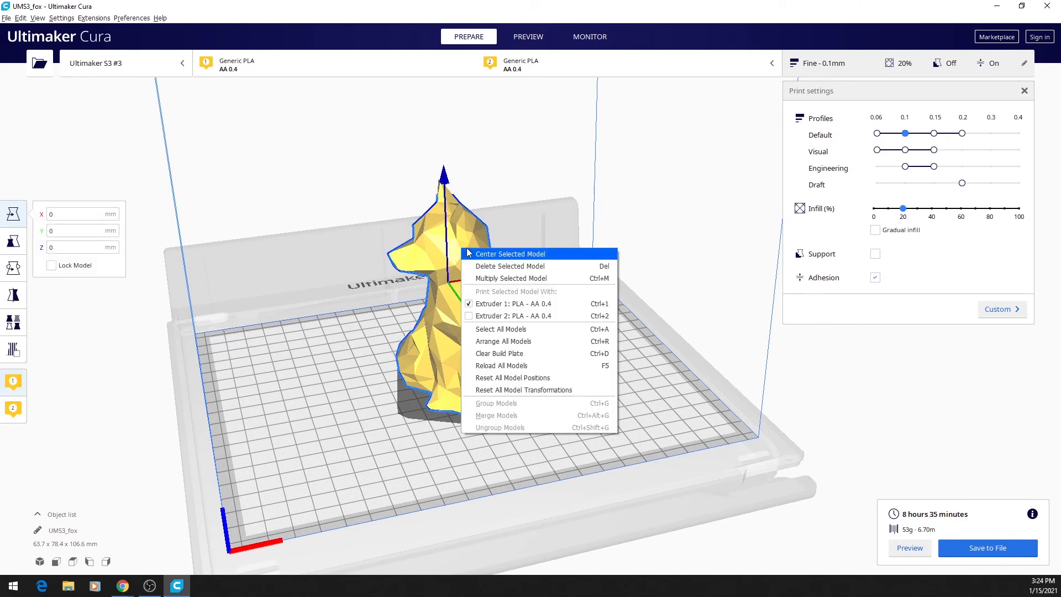
{"action": "mouse_move", "coordinate": [511, 278]}
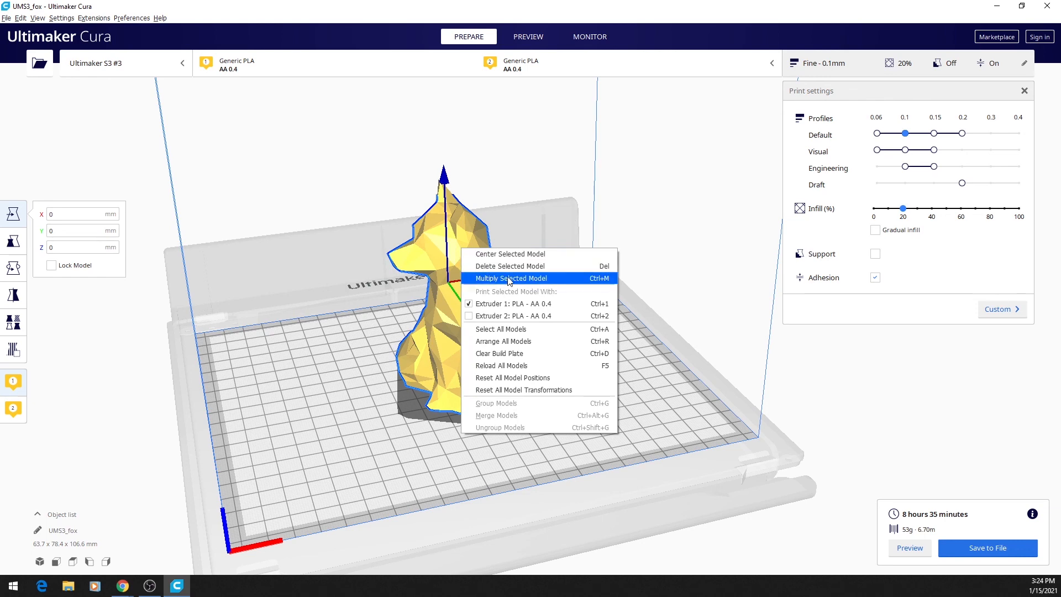
{"action": "left_click", "coordinate": [511, 277]}
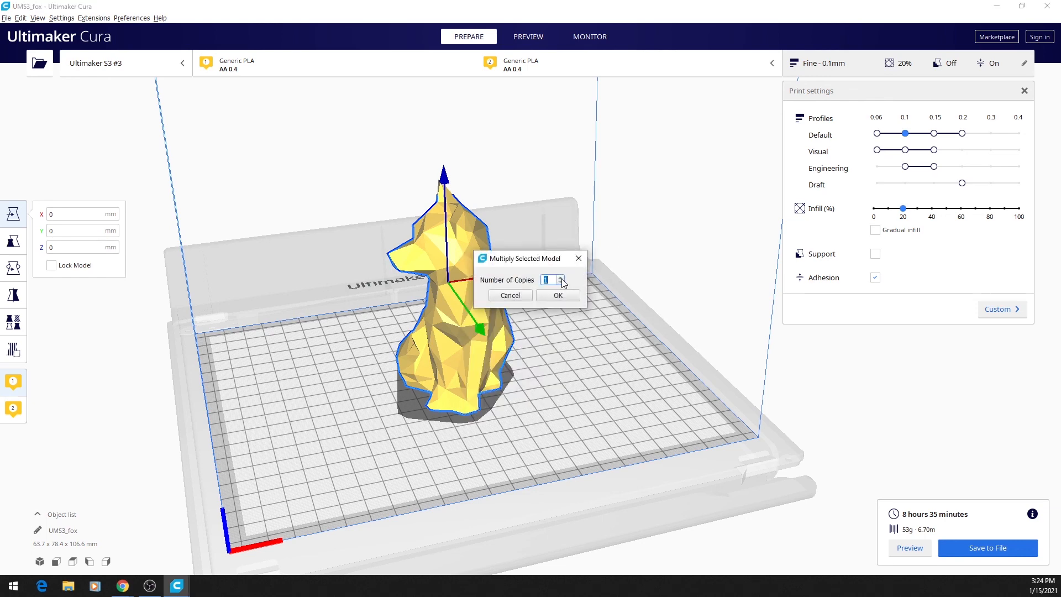
{"action": "left_click", "coordinate": [557, 295]}
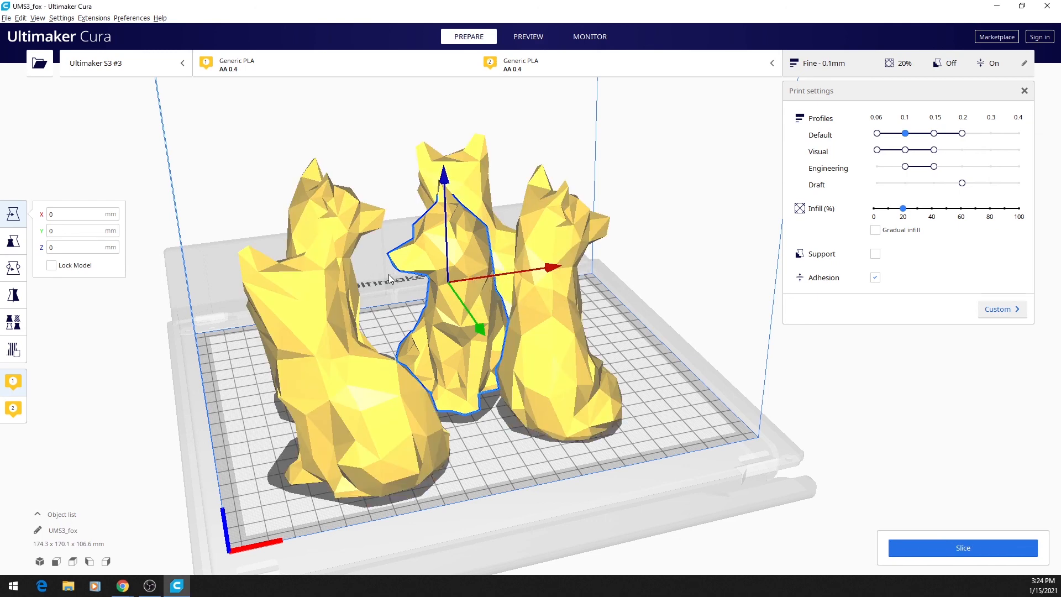
Step: Apply Reset All Model Transformations from the fox's context menu
{"action": "right_click", "coordinate": [460, 248]}
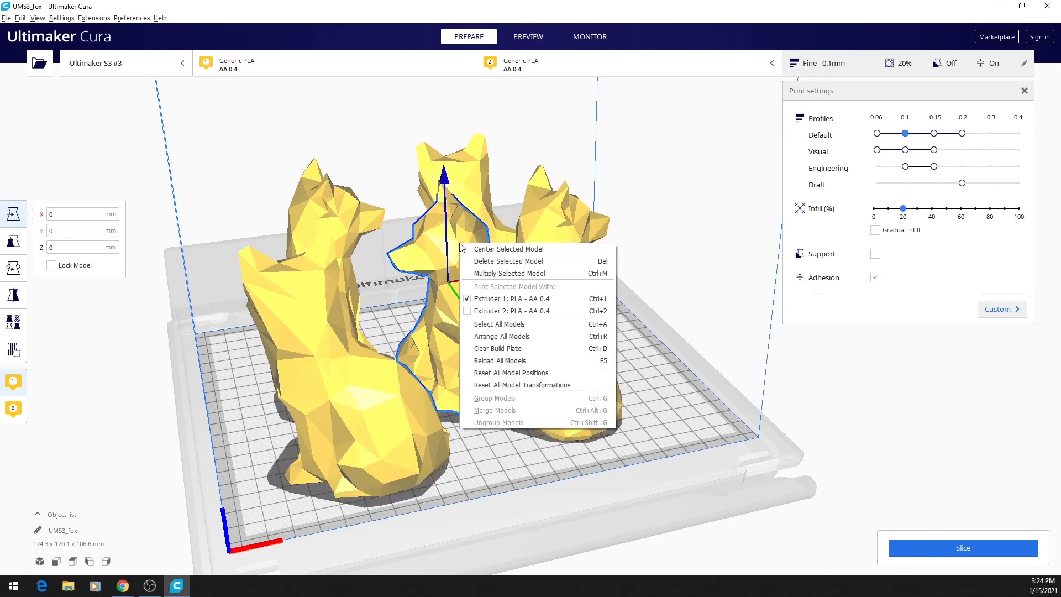
{"action": "mouse_move", "coordinate": [527, 384]}
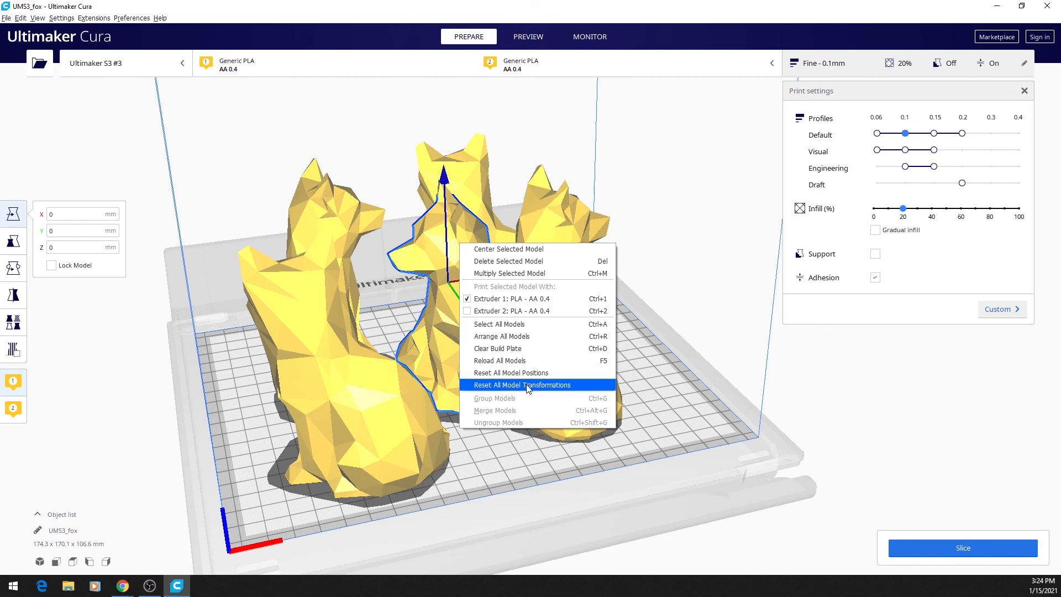
{"action": "left_click", "coordinate": [521, 384]}
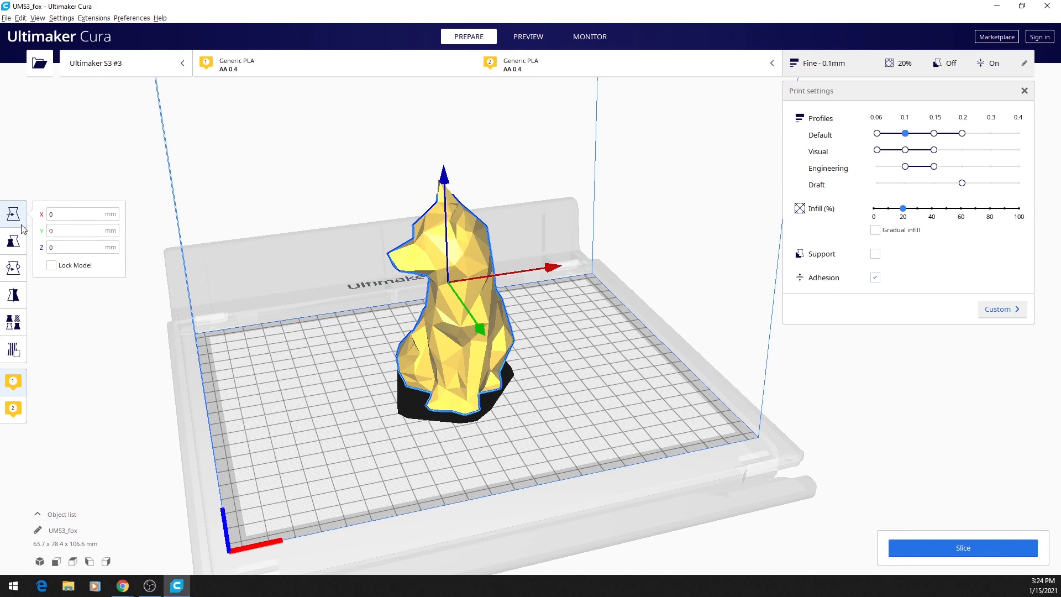
{"action": "mouse_move", "coordinate": [30, 336]}
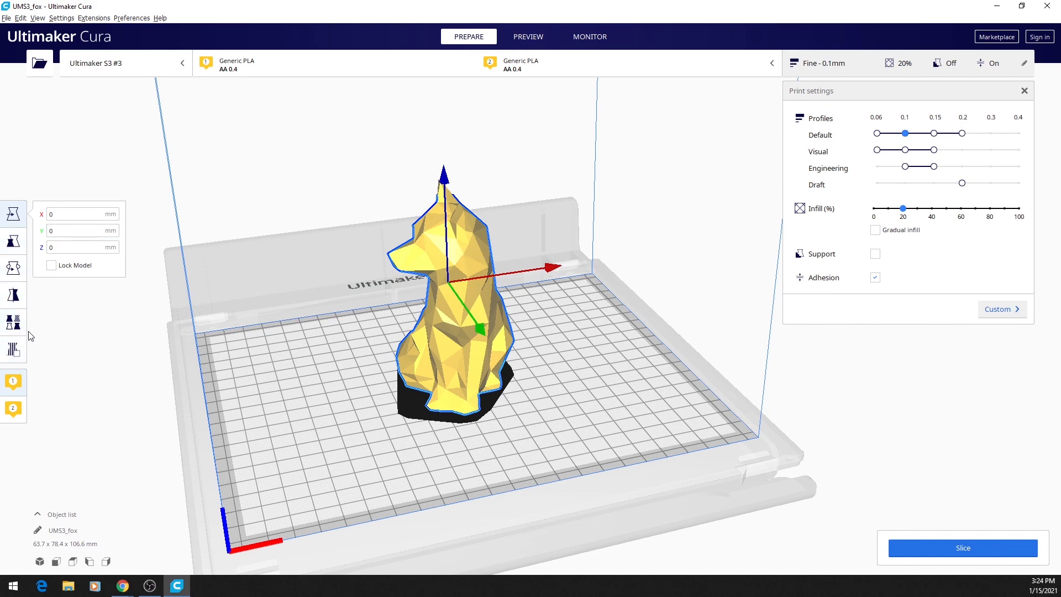
{"action": "mouse_move", "coordinate": [25, 223]}
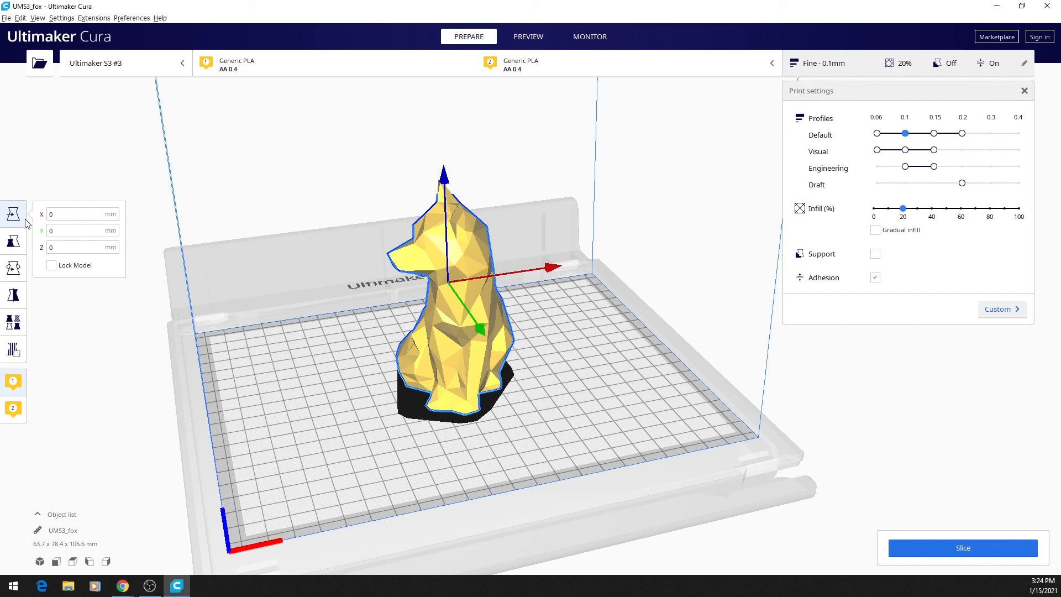
{"action": "mouse_move", "coordinate": [12, 268]}
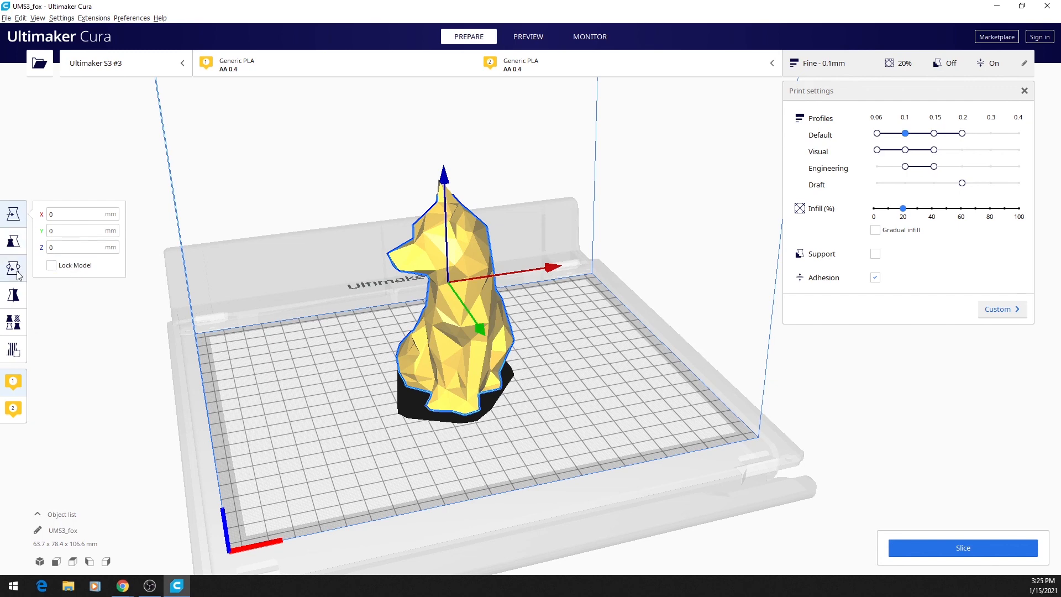